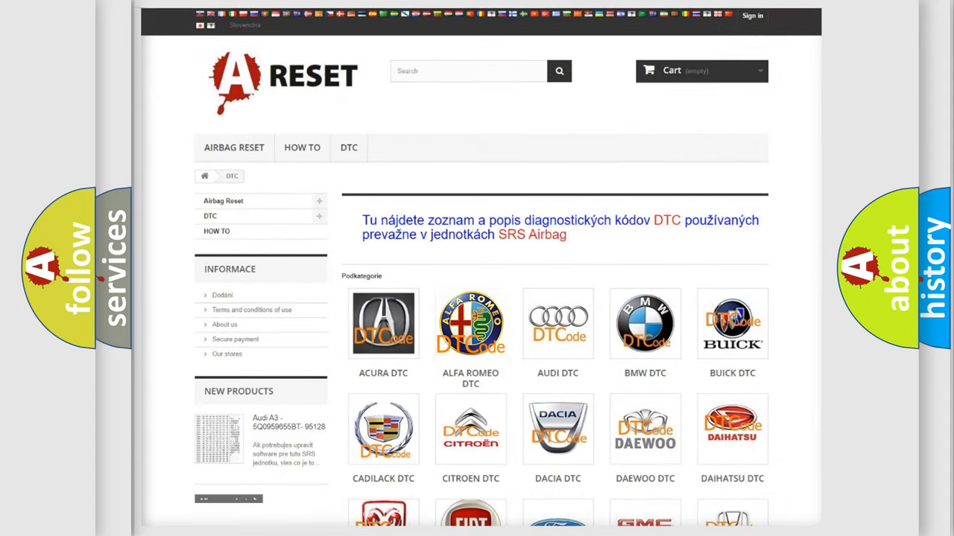
Step: Open the Alfa Romeo fault code list and scroll through its codes
click(471, 323)
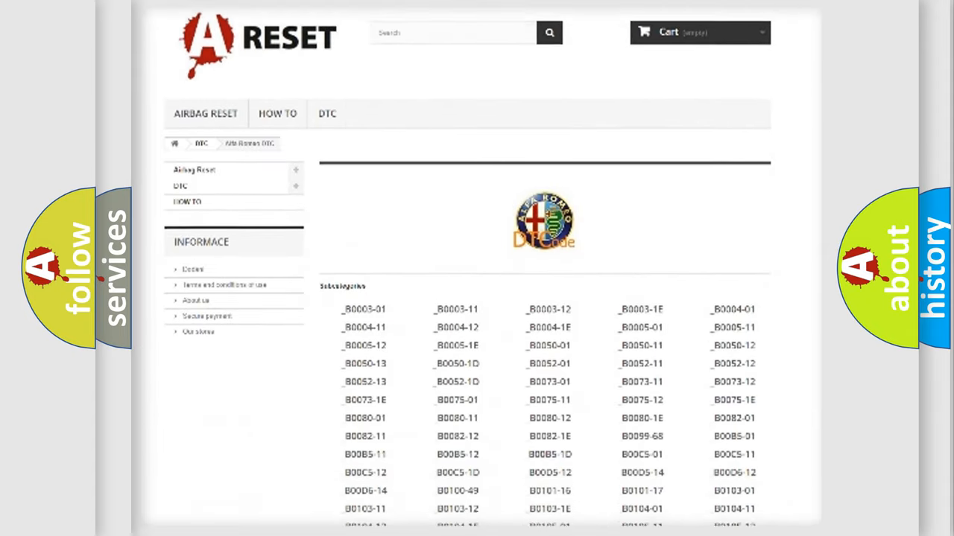
scroll(down, 3)
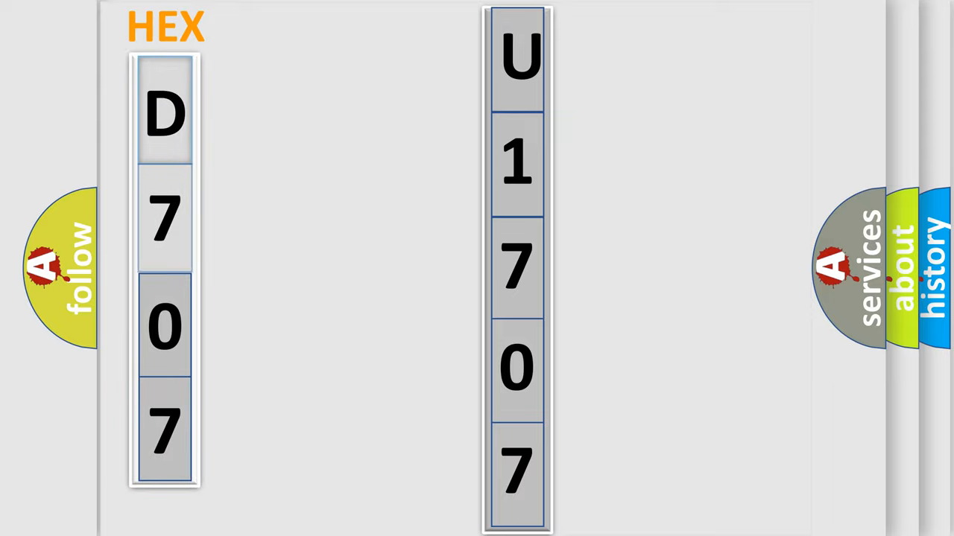
Step: Reveal the first hex digit D of D707 as bits 1101 beside the U1707 result
click(164, 116)
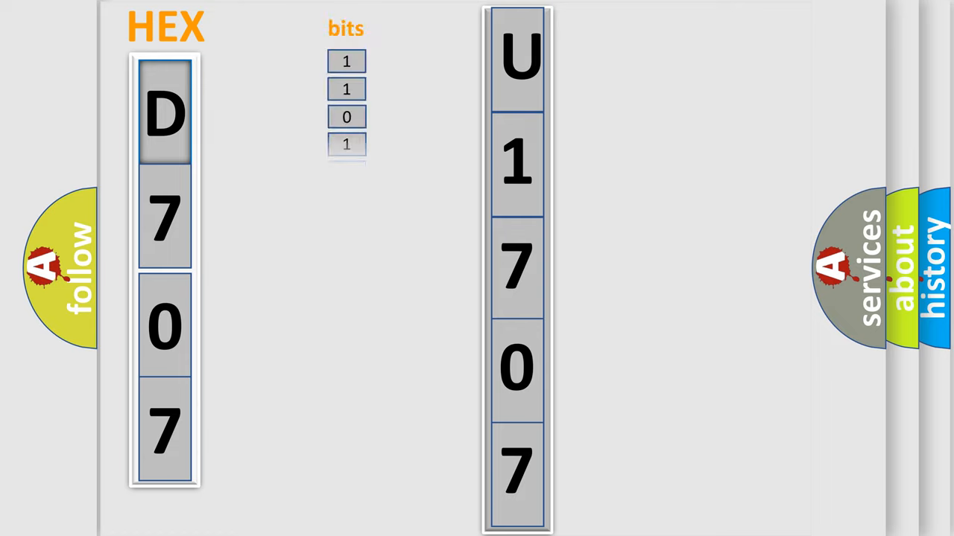